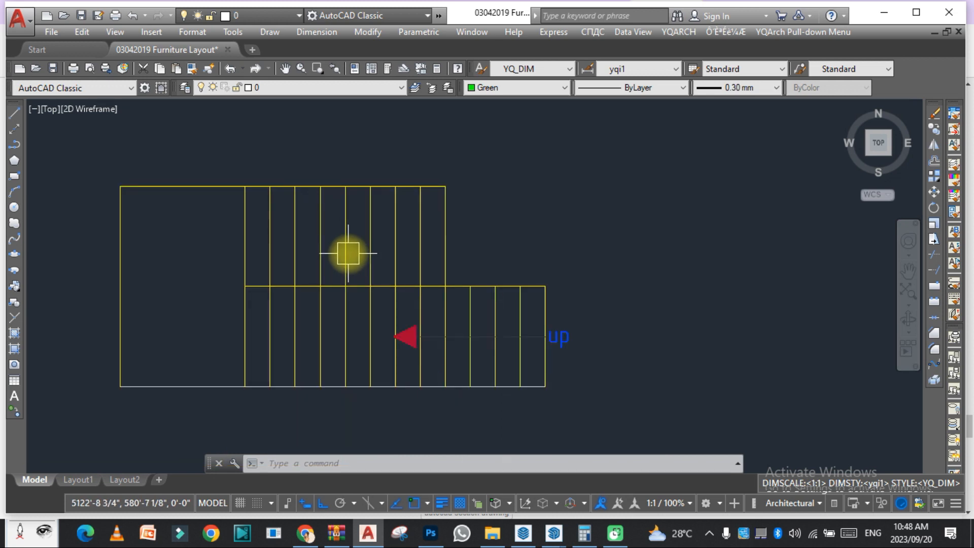
{"action": "mouse_move", "coordinate": [346, 249]}
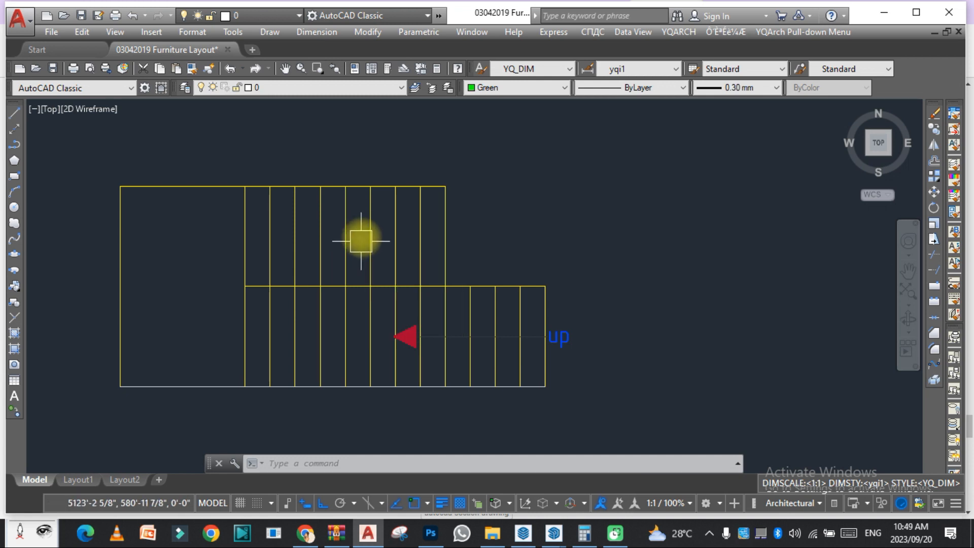
{"action": "mouse_move", "coordinate": [363, 230]}
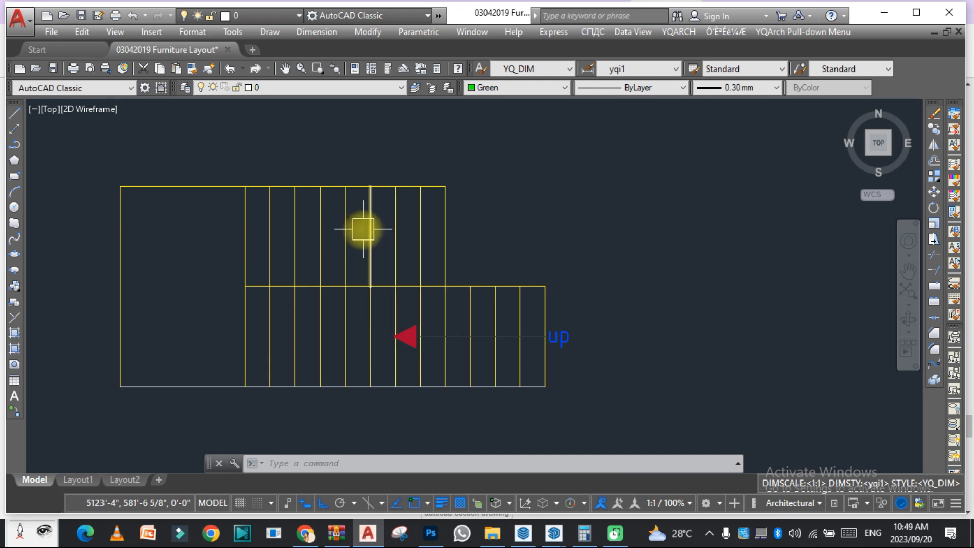
{"action": "mouse_move", "coordinate": [362, 229]}
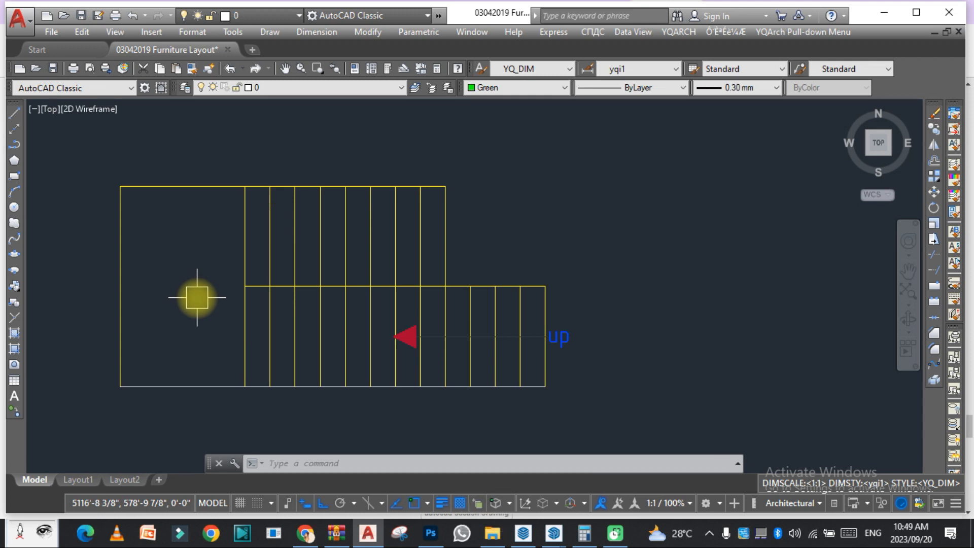
{"action": "mouse_move", "coordinate": [235, 305]}
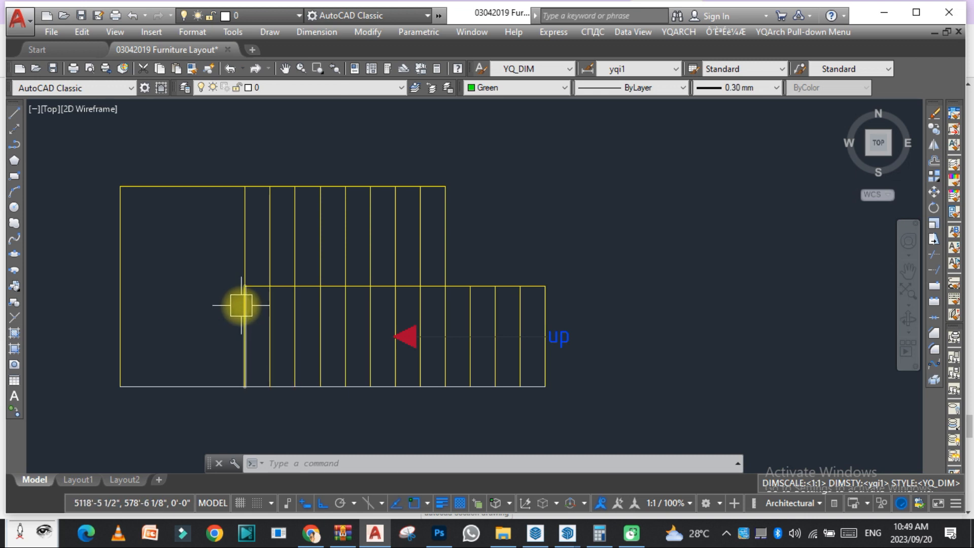
{"action": "mouse_move", "coordinate": [240, 305]}
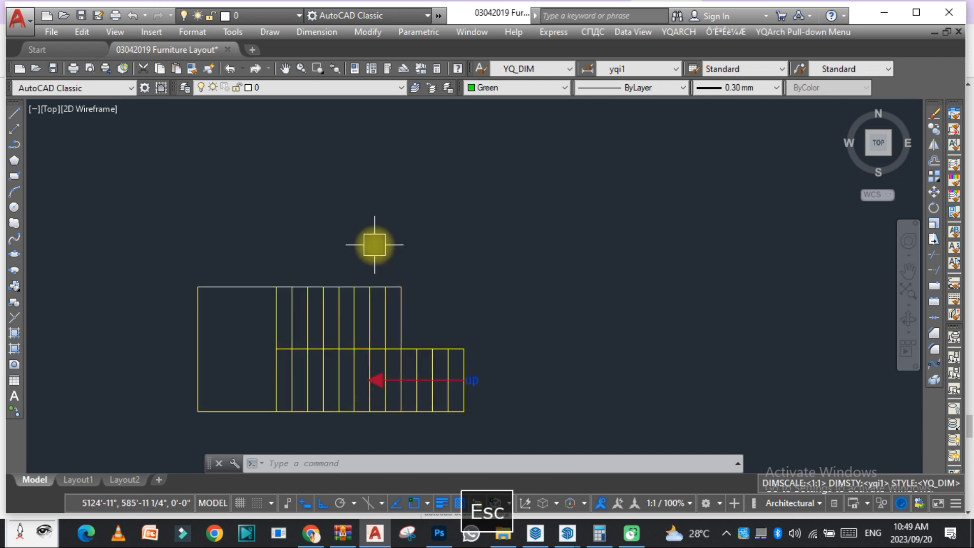
Run the LX Section of Steps tool based on step height 6 and confirm the settings.
{"action": "type", "text": "LX"}
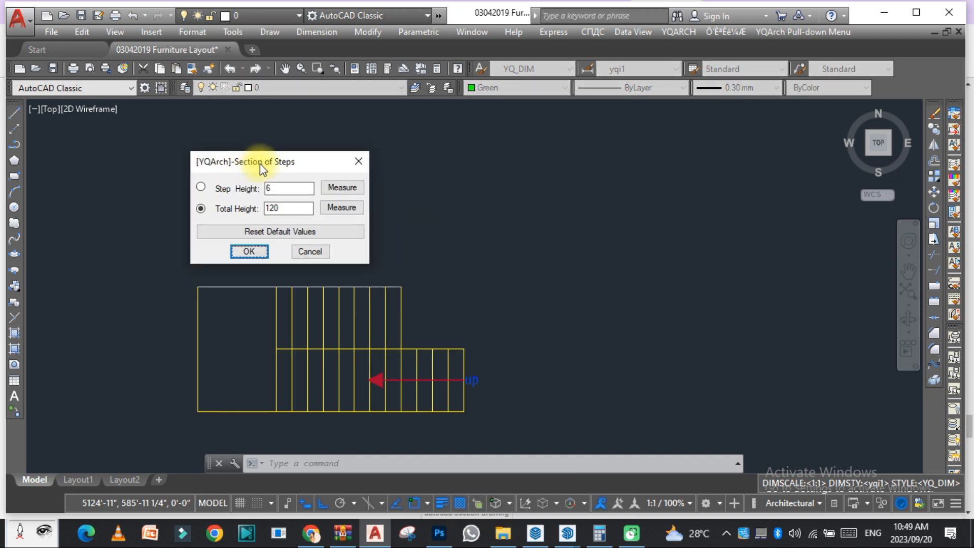
{"action": "left_click", "coordinate": [288, 187]}
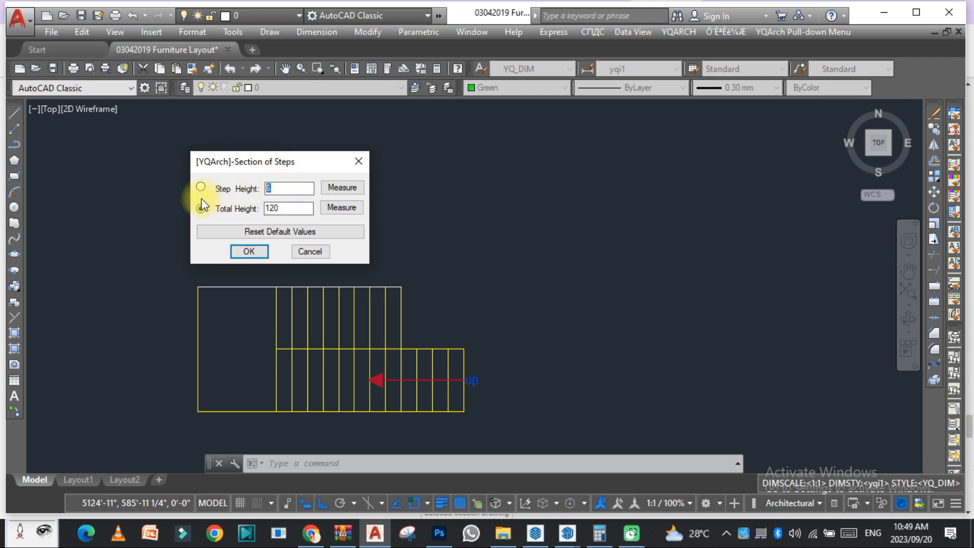
{"action": "left_click", "coordinate": [201, 187]}
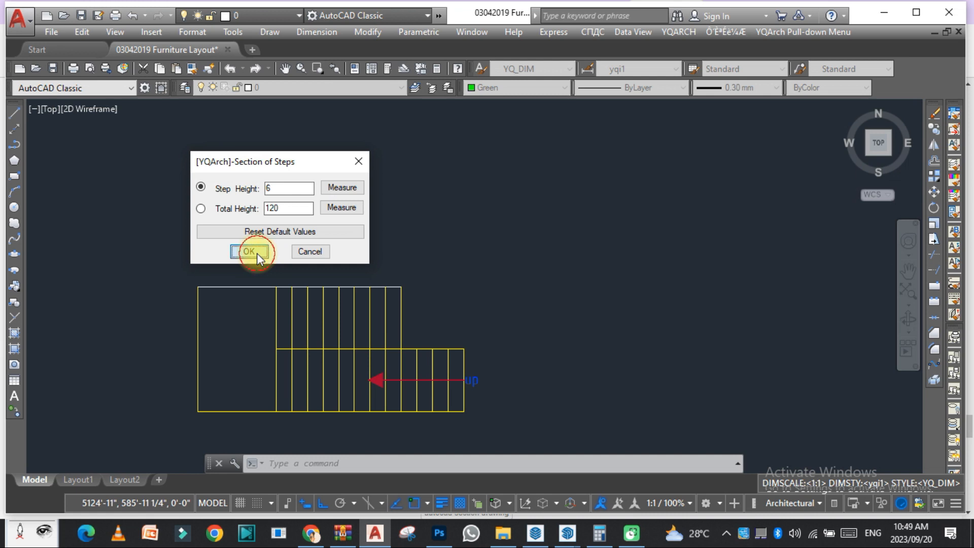
{"action": "left_click", "coordinate": [248, 251]}
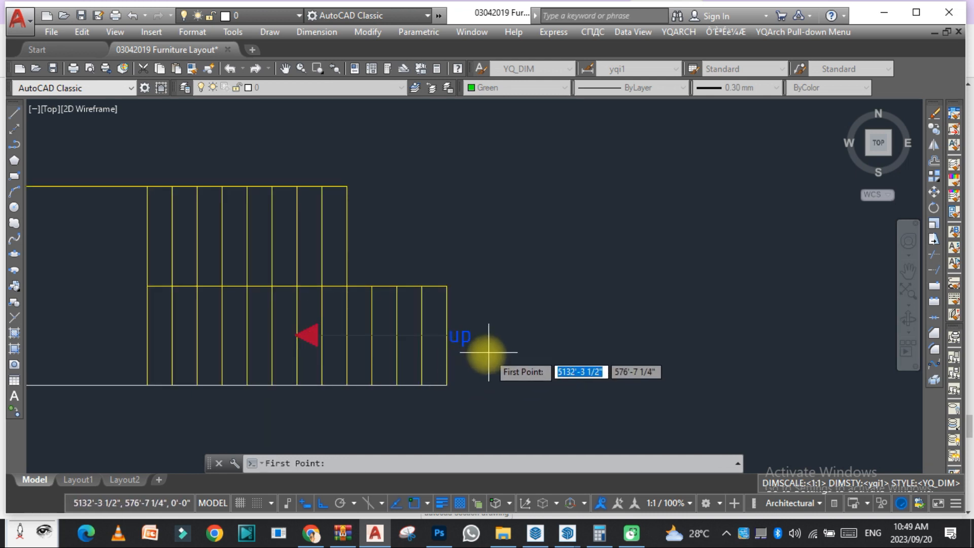
{"action": "mouse_move", "coordinate": [444, 326]}
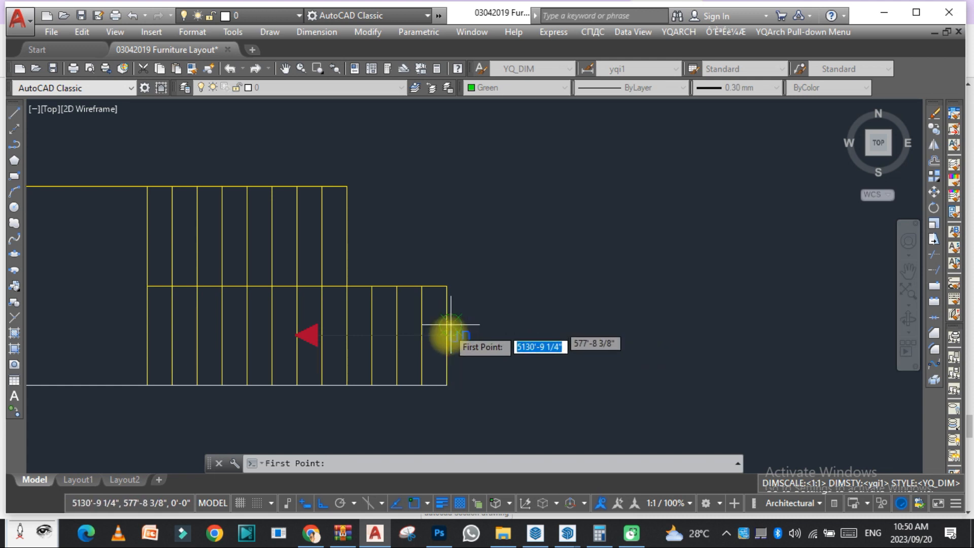
{"action": "mouse_move", "coordinate": [453, 359]}
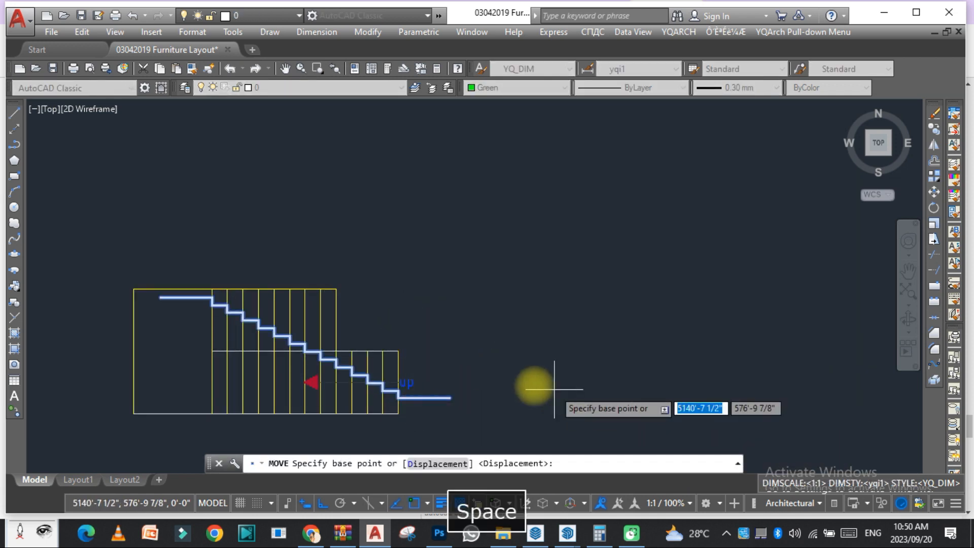
Place the first section above the plan, then generate a second LXTB profile at step height 6.
{"action": "left_click", "coordinate": [548, 387]}
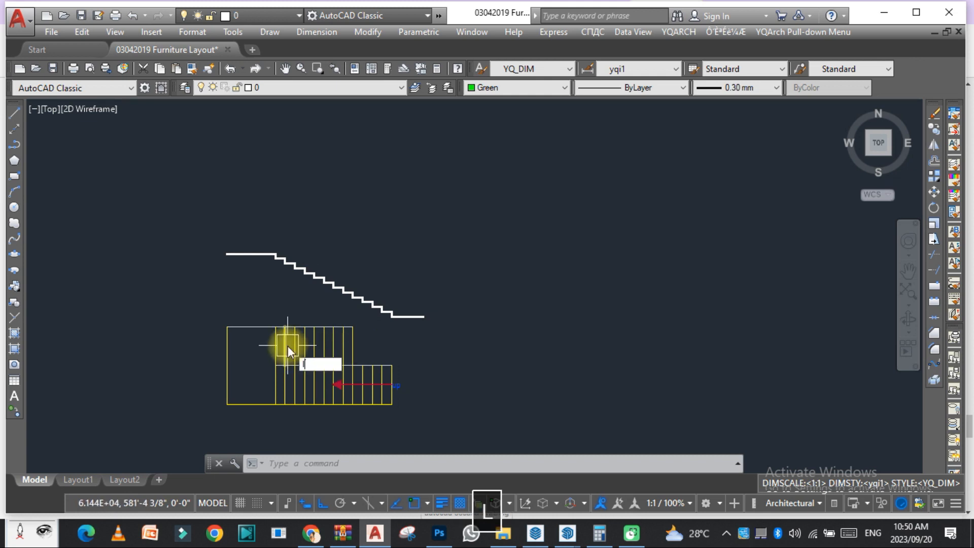
{"action": "type", "text": "LXTB"}
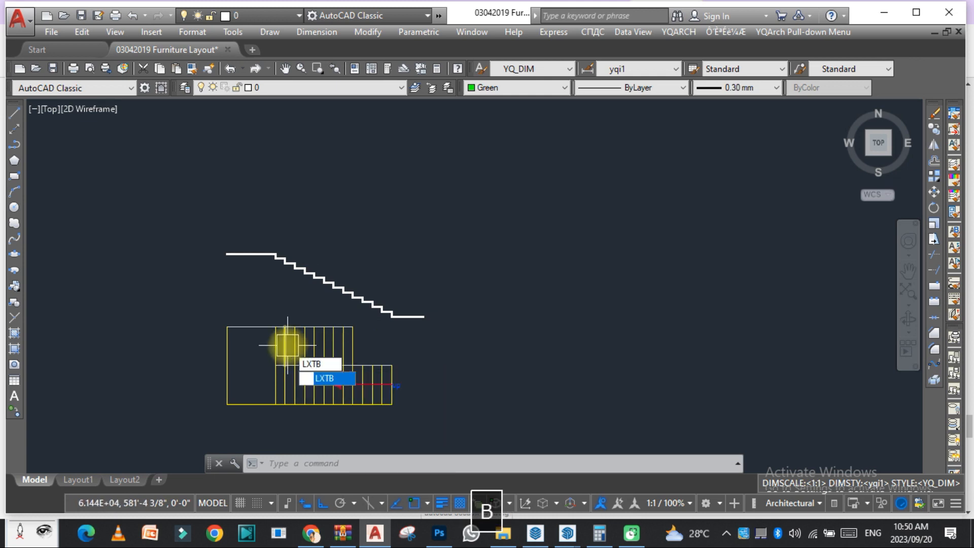
{"action": "left_click", "coordinate": [326, 378]}
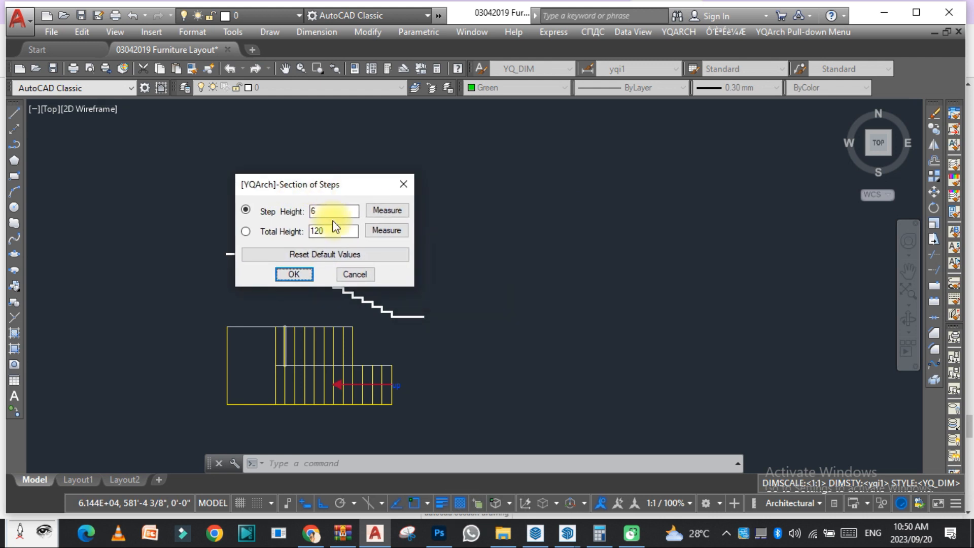
{"action": "left_click", "coordinate": [294, 274]}
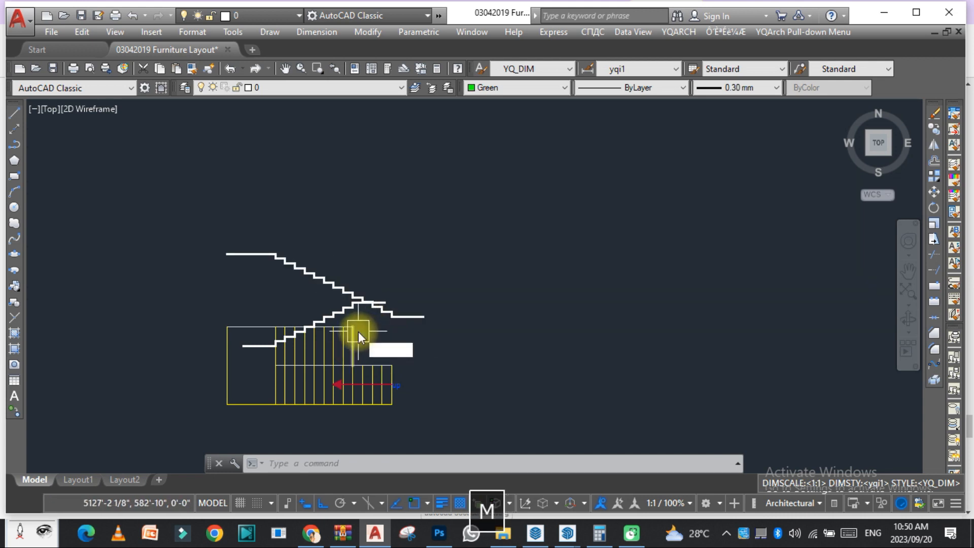
{"action": "mouse_move", "coordinate": [512, 230]}
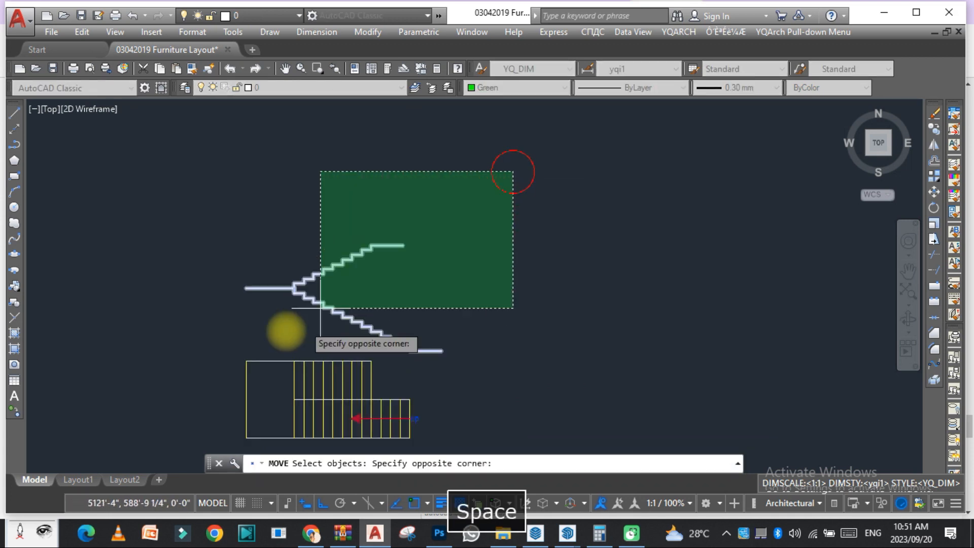
Offset the lower stepped polyline to make a parallel copy just below it.
{"action": "key", "text": "Escape"}
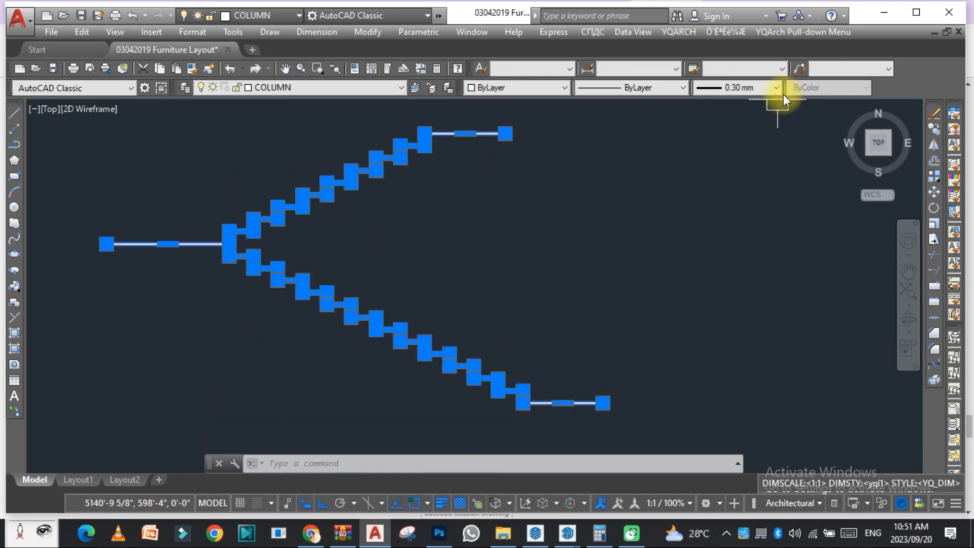
{"action": "left_click", "coordinate": [773, 88]}
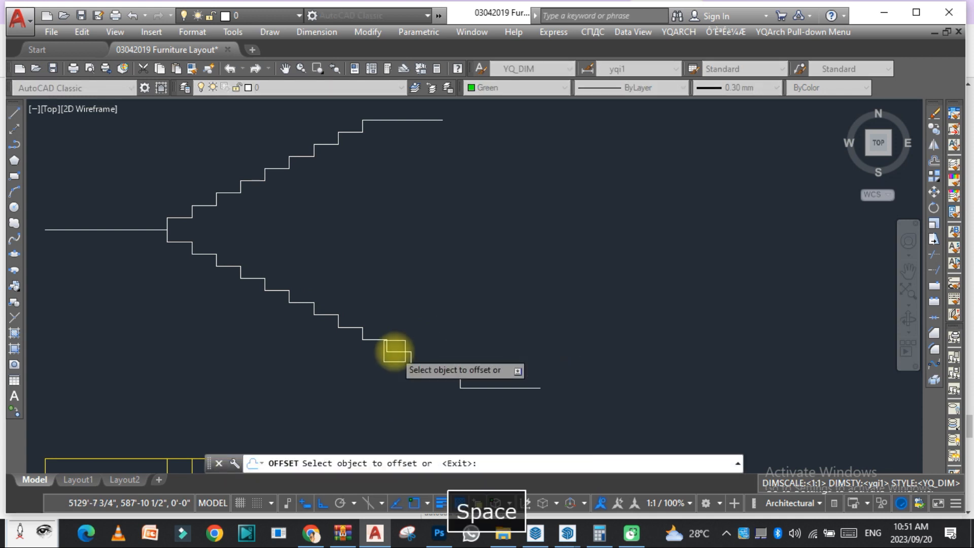
{"action": "key", "text": "Escape"}
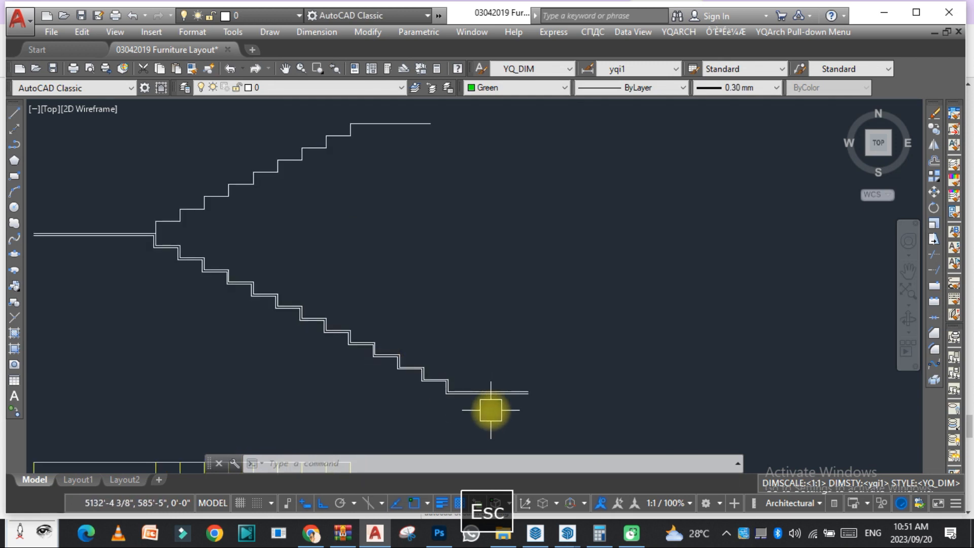
Draw and offset the lower flight's sloping underside line, closing the slab at the landing.
{"action": "left_click", "coordinate": [491, 410]}
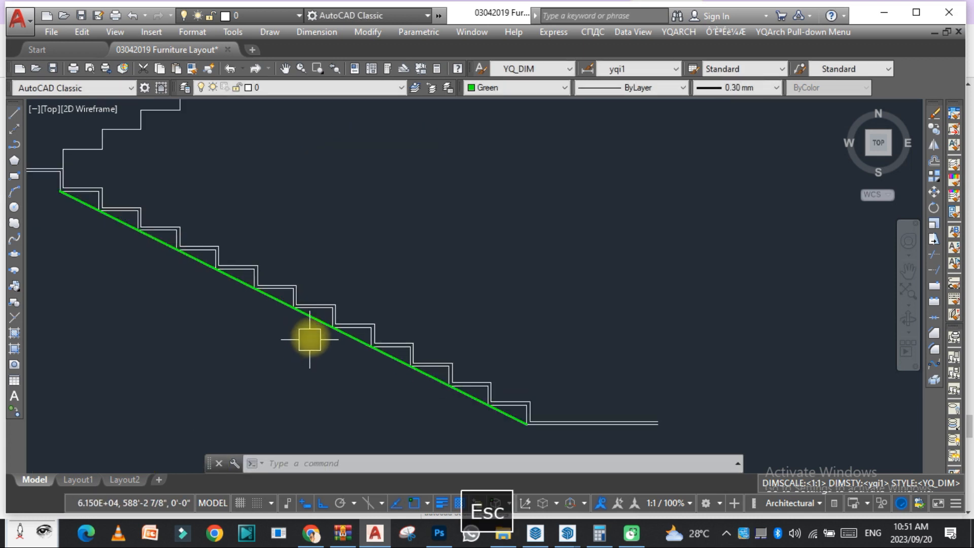
{"action": "left_click", "coordinate": [774, 87]}
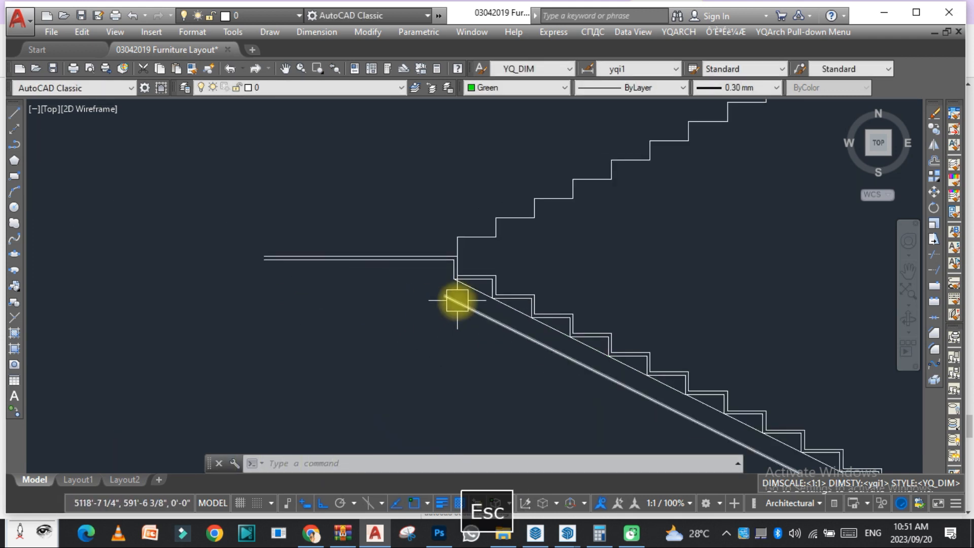
{"action": "mouse_move", "coordinate": [434, 295]}
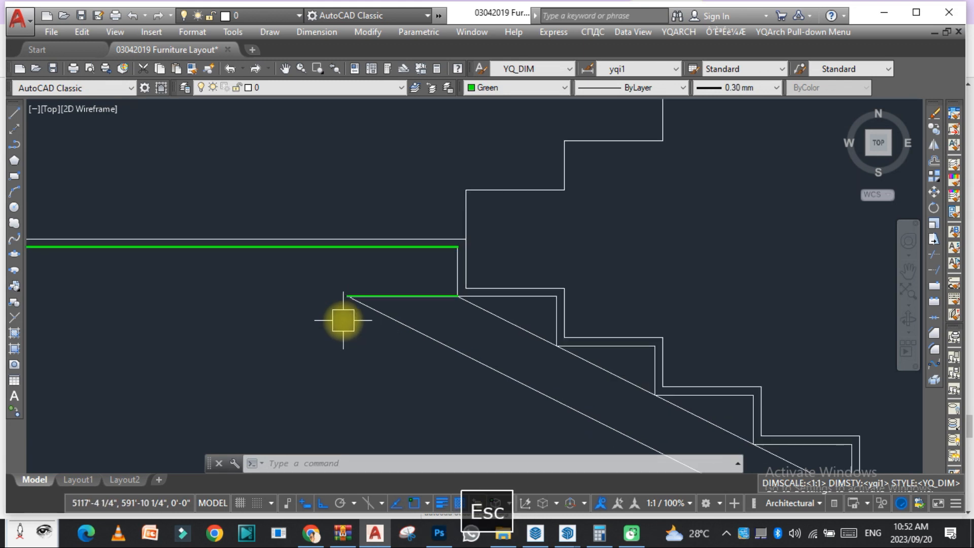
{"action": "key", "text": "space"}
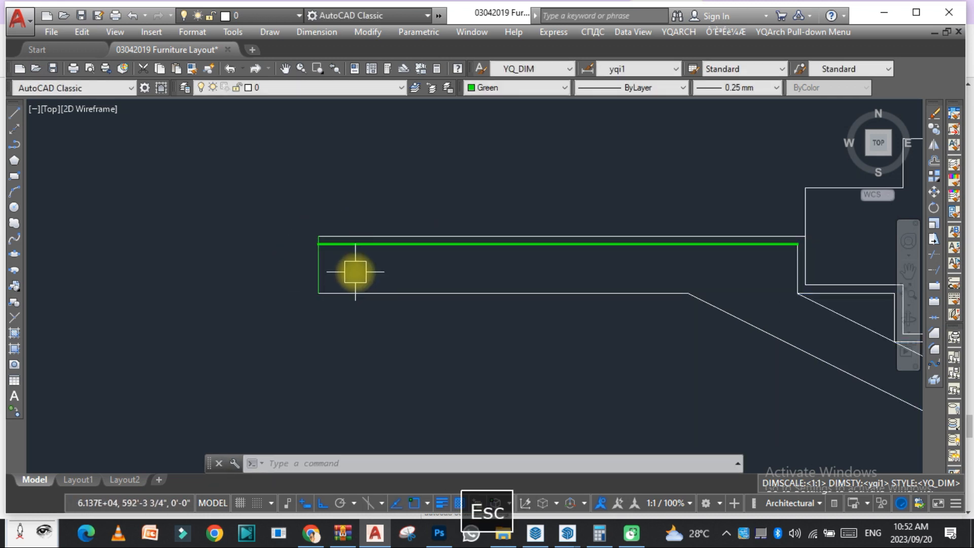
{"action": "left_click_drag", "start_coordinate": [354, 272], "coordinate": [644, 393]}
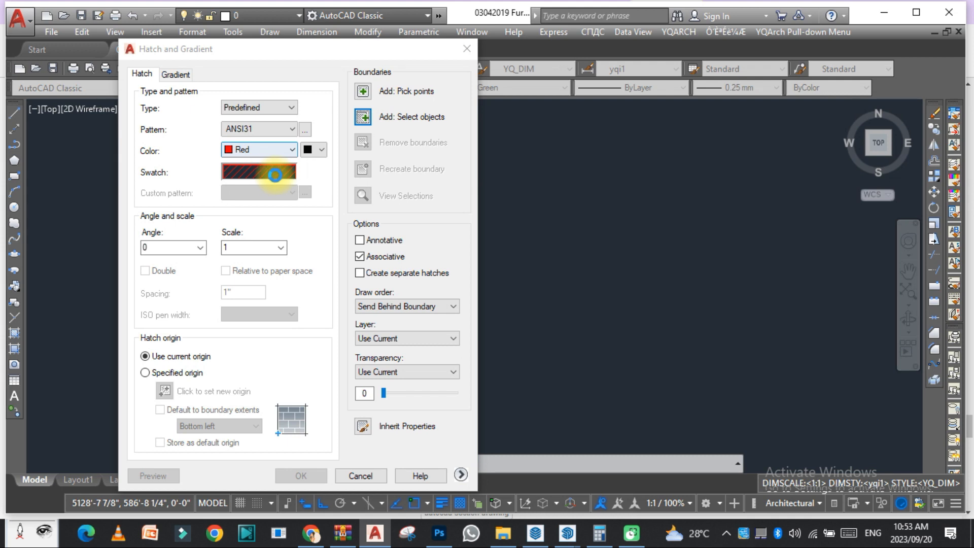
Hatch the lower flight's slab outline with the red SOLID pattern.
{"action": "left_click", "coordinate": [304, 129]}
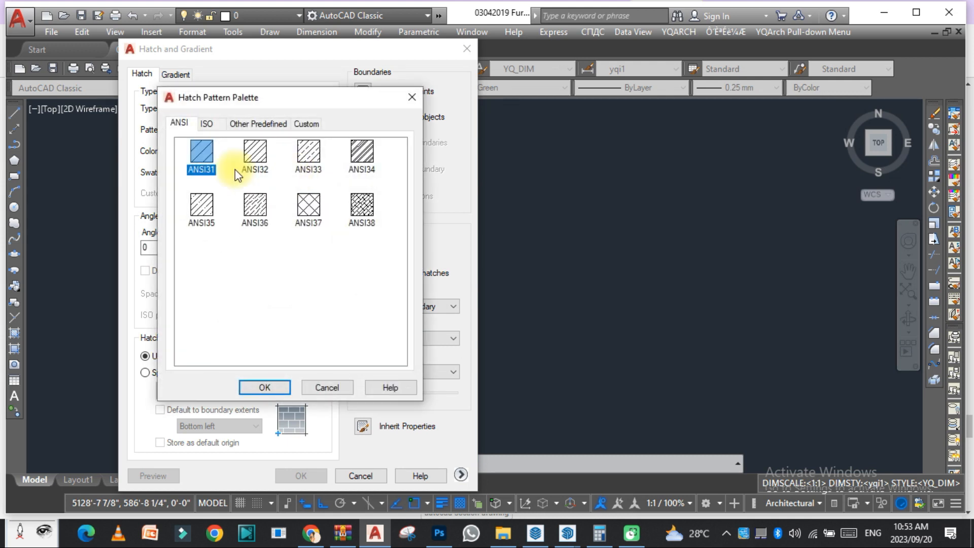
{"action": "left_click", "coordinate": [207, 124]}
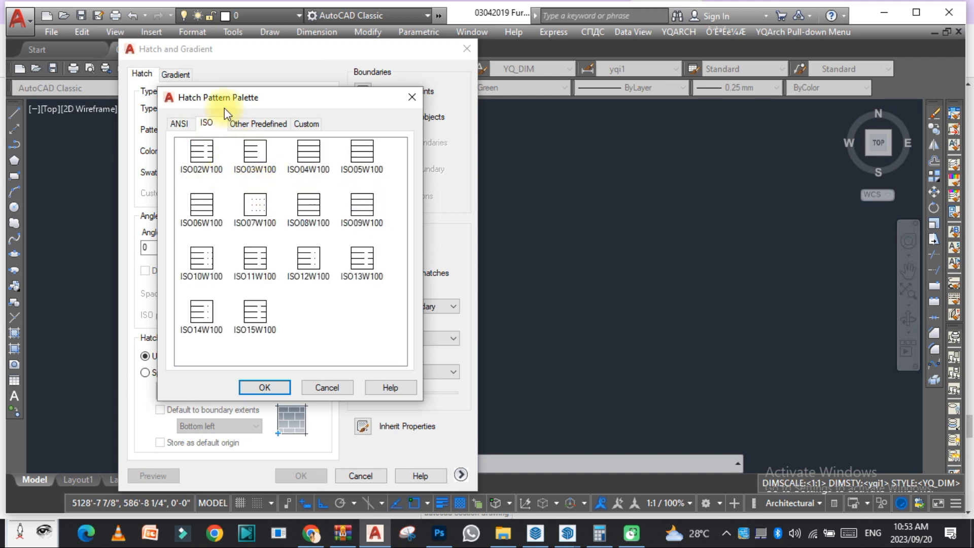
{"action": "left_click", "coordinate": [263, 387]}
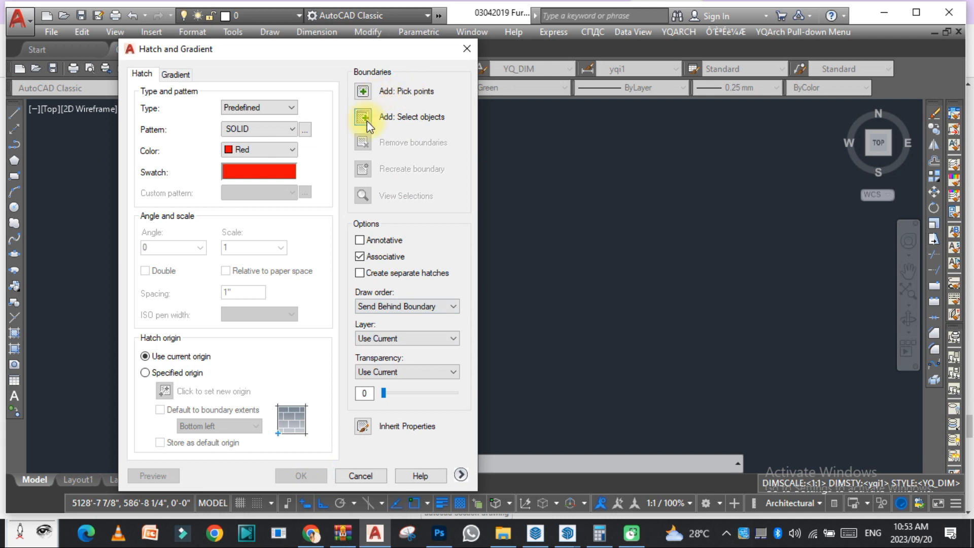
{"action": "left_click", "coordinate": [363, 117]}
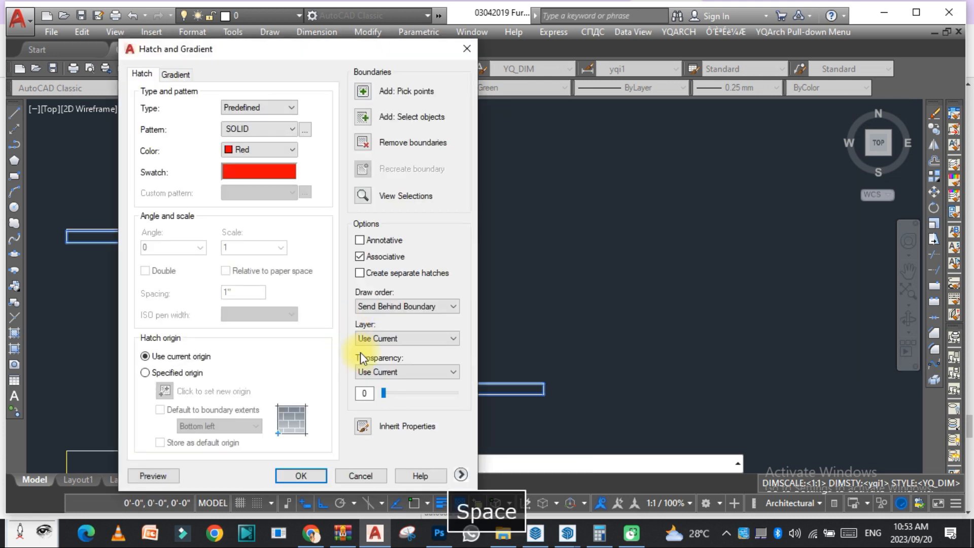
{"action": "left_click", "coordinate": [301, 475]}
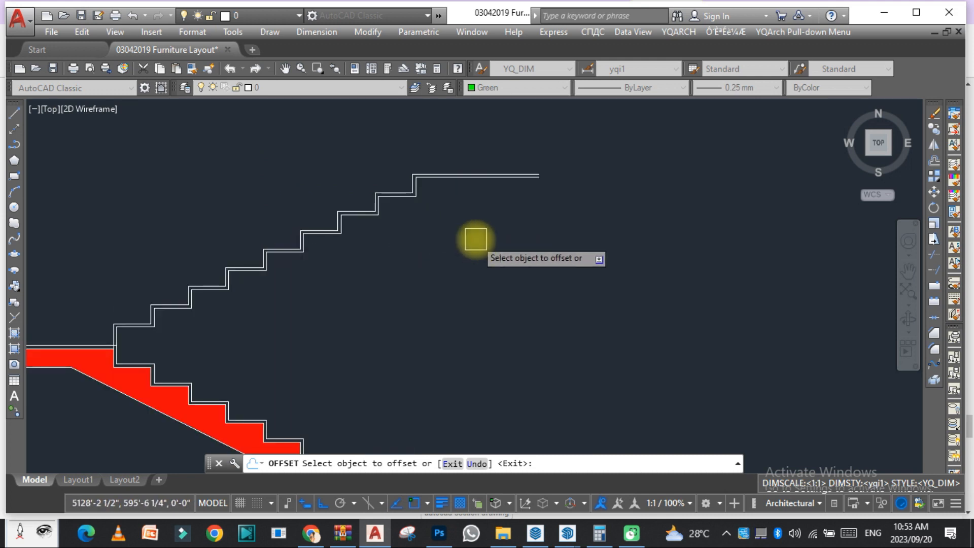
{"action": "mouse_move", "coordinate": [386, 282]}
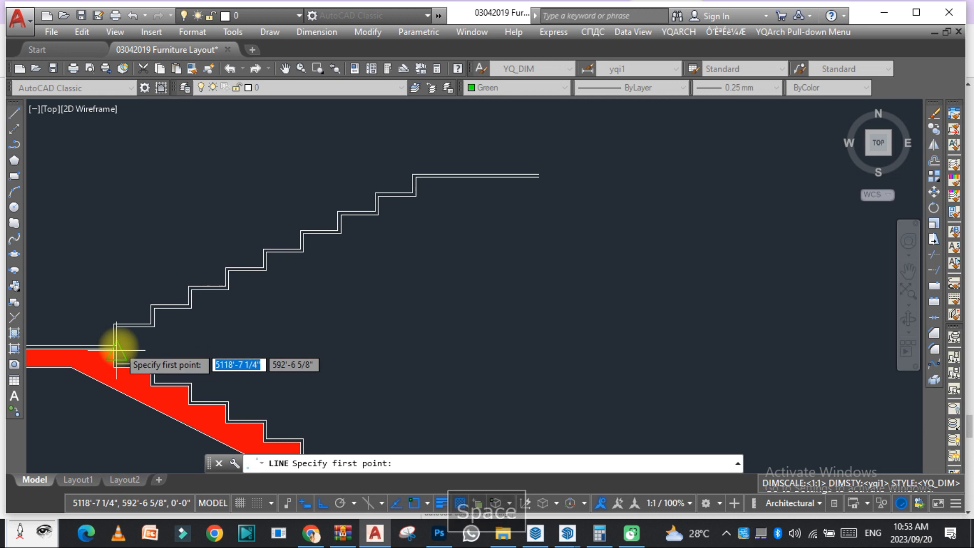
Draw the upper flight's sloping underside line from the landing corner and offset it.
{"action": "left_click", "coordinate": [116, 345]}
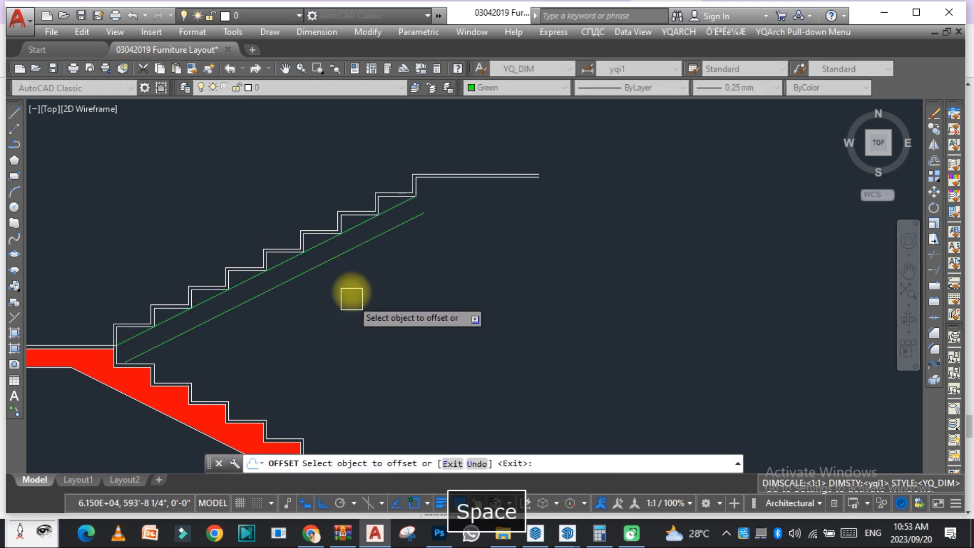
{"action": "key", "text": "Escape"}
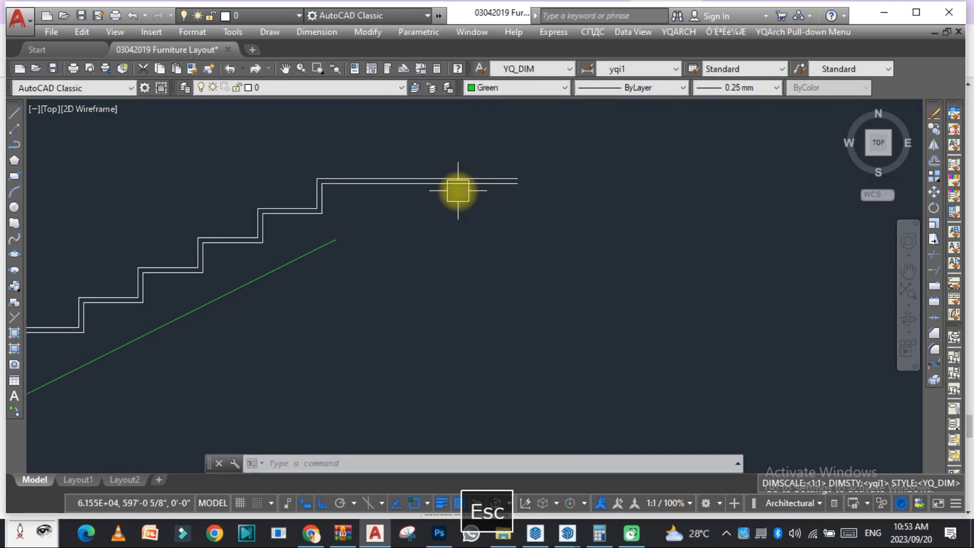